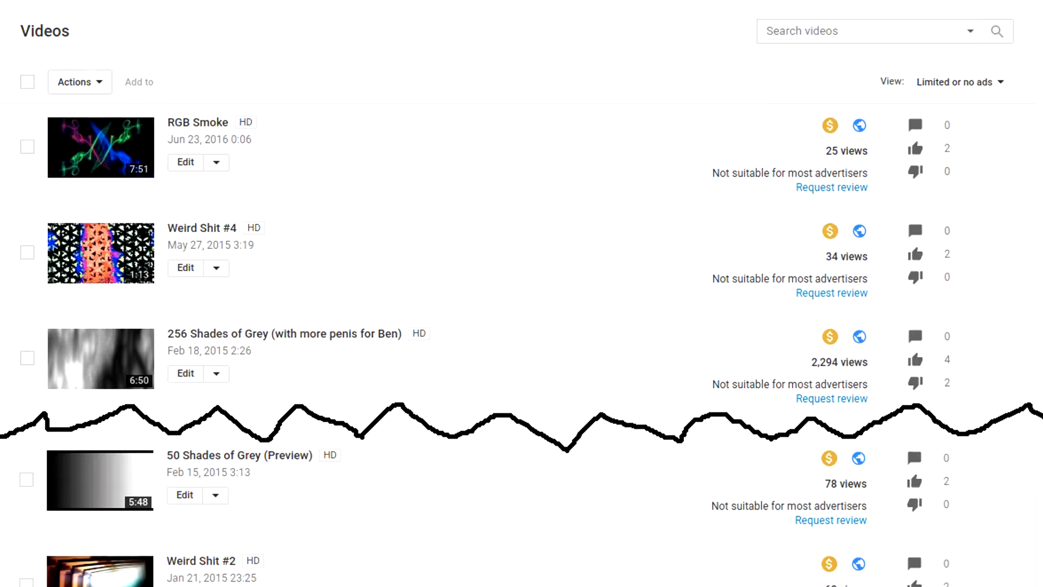
pyautogui.scroll(-3)
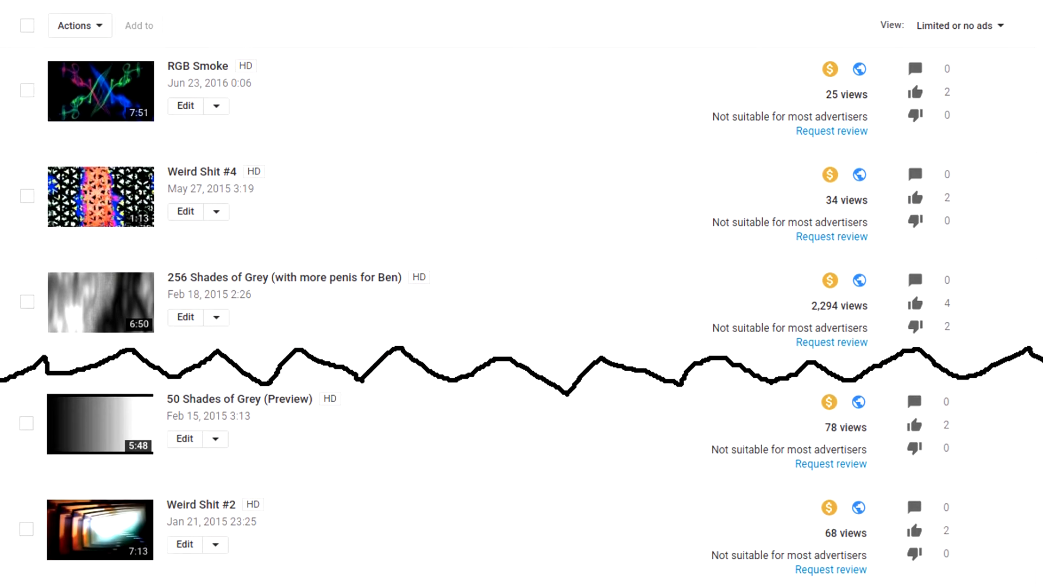
pyautogui.scroll(-3)
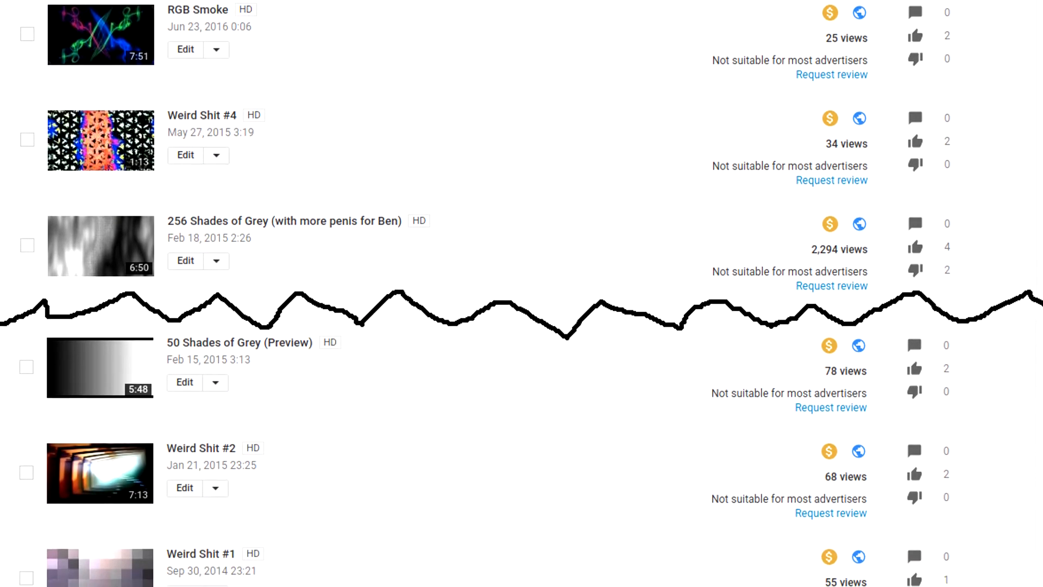
pyautogui.scroll(-3)
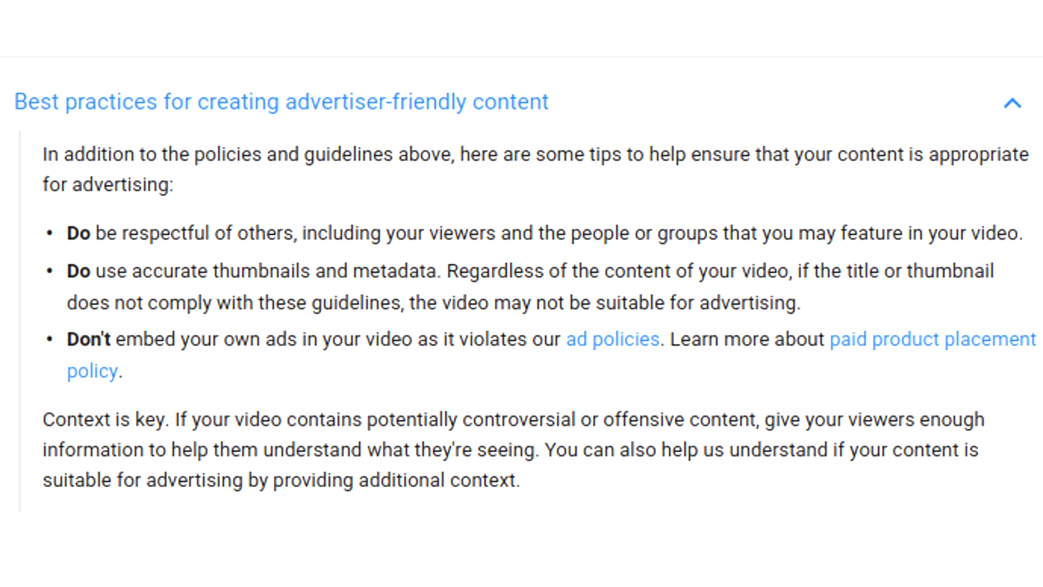
pyautogui.scroll(-3)
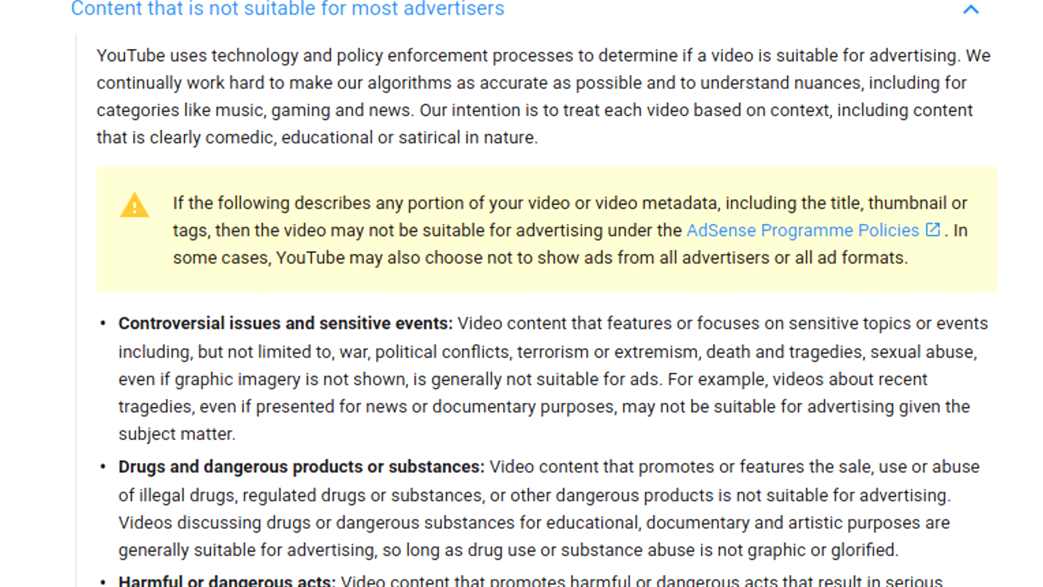
pyautogui.scroll(-3)
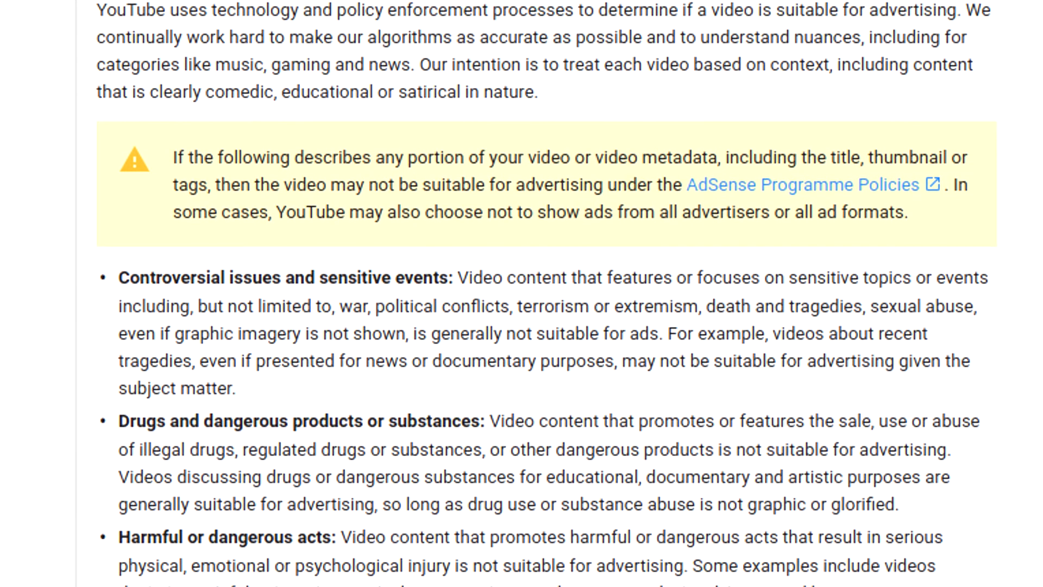
pyautogui.scroll(-3)
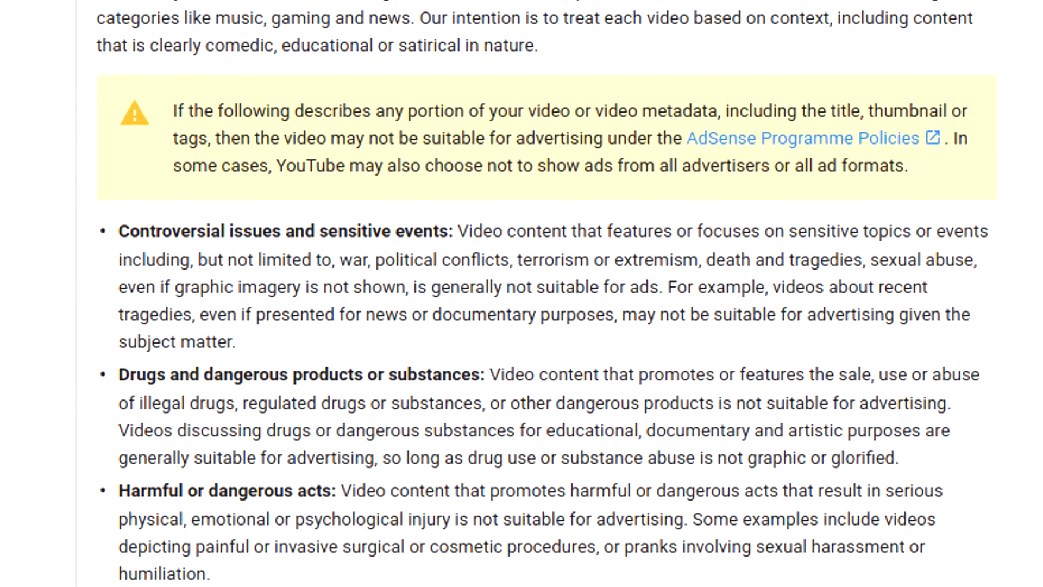
pyautogui.scroll(-3)
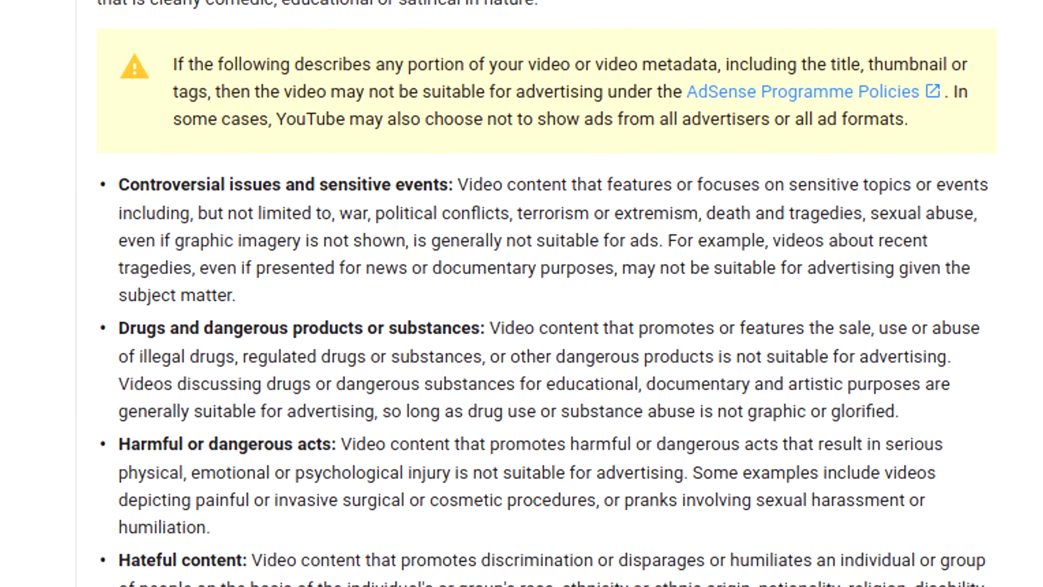
pyautogui.scroll(-3)
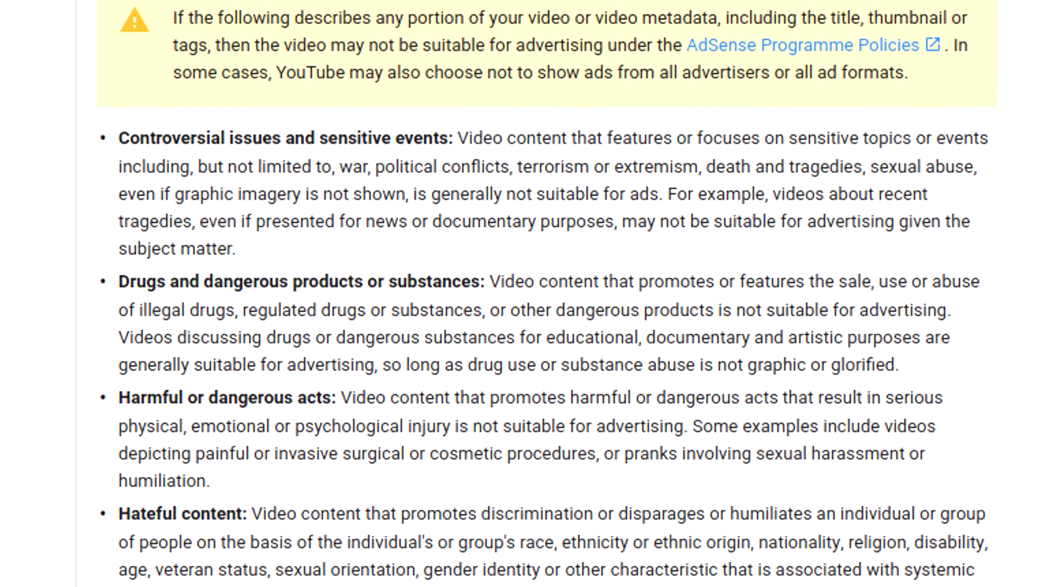
pyautogui.scroll(-3)
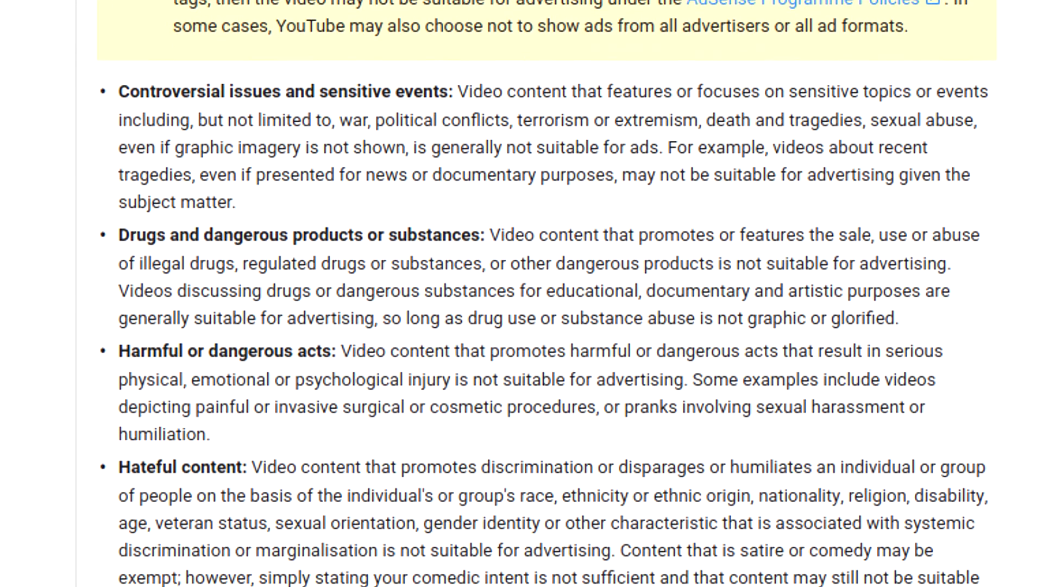
pyautogui.scroll(-3)
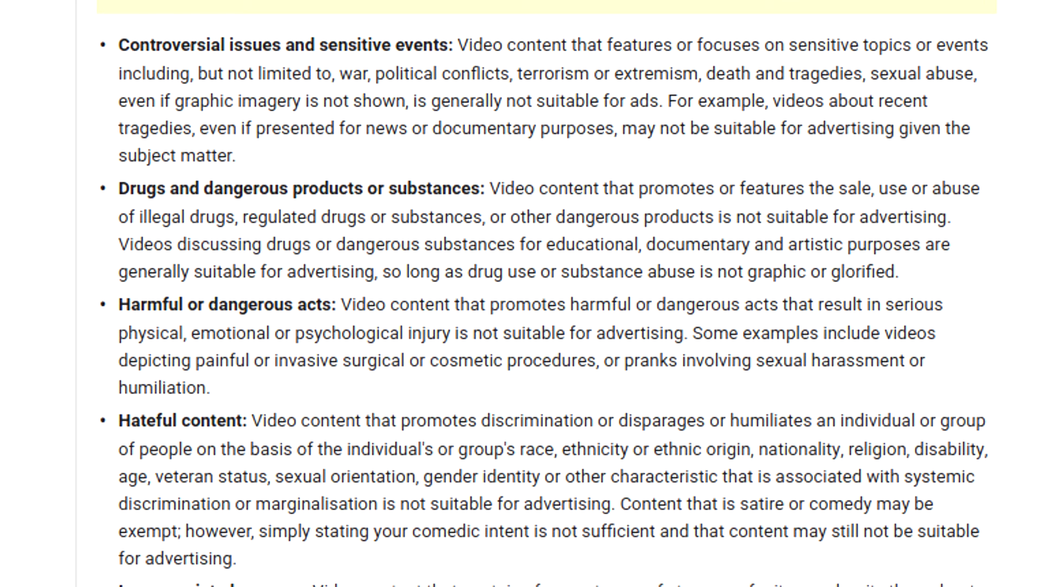
pyautogui.scroll(-3)
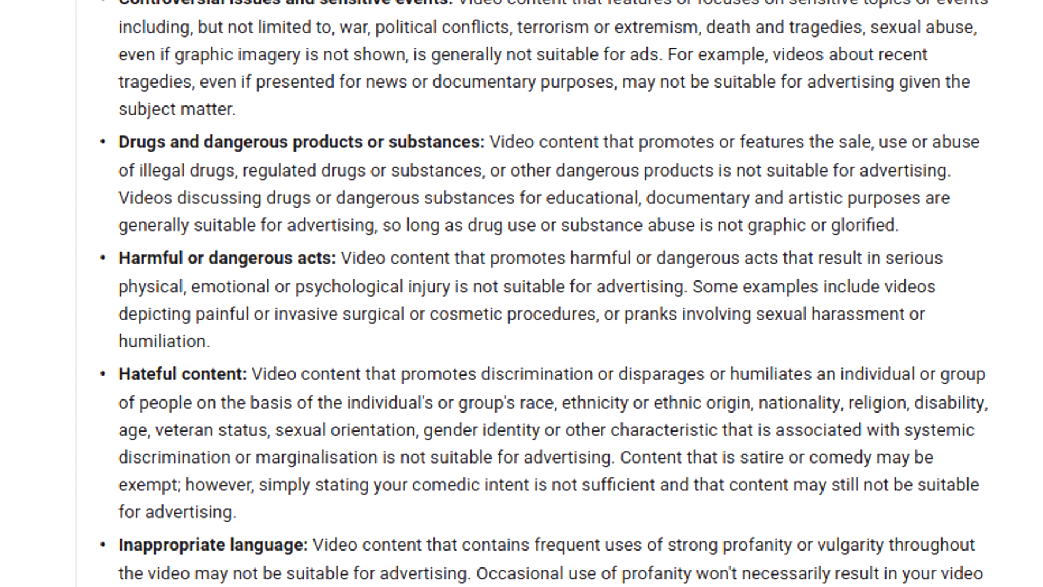
pyautogui.scroll(-3)
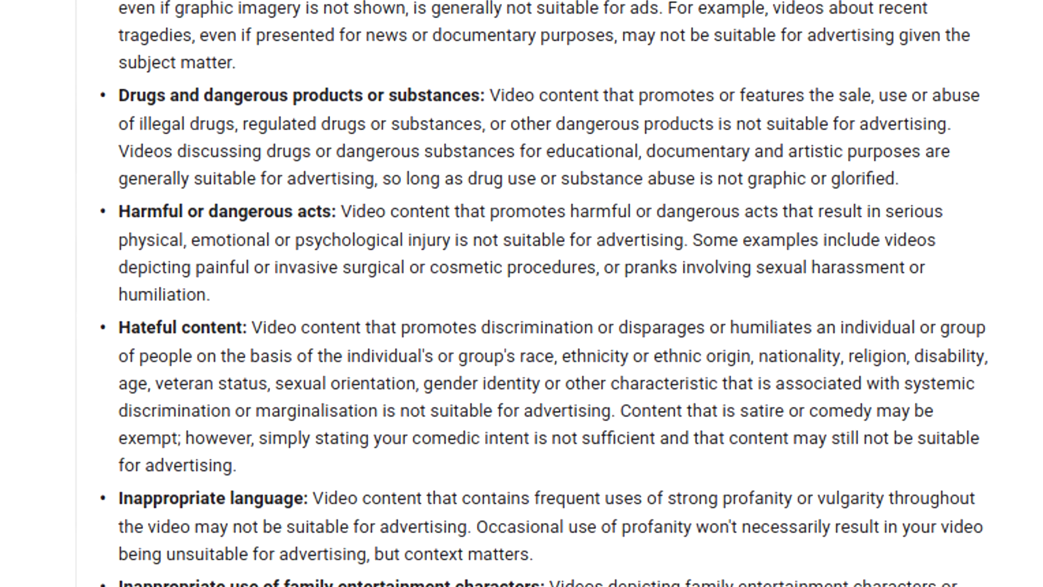
pyautogui.scroll(-3)
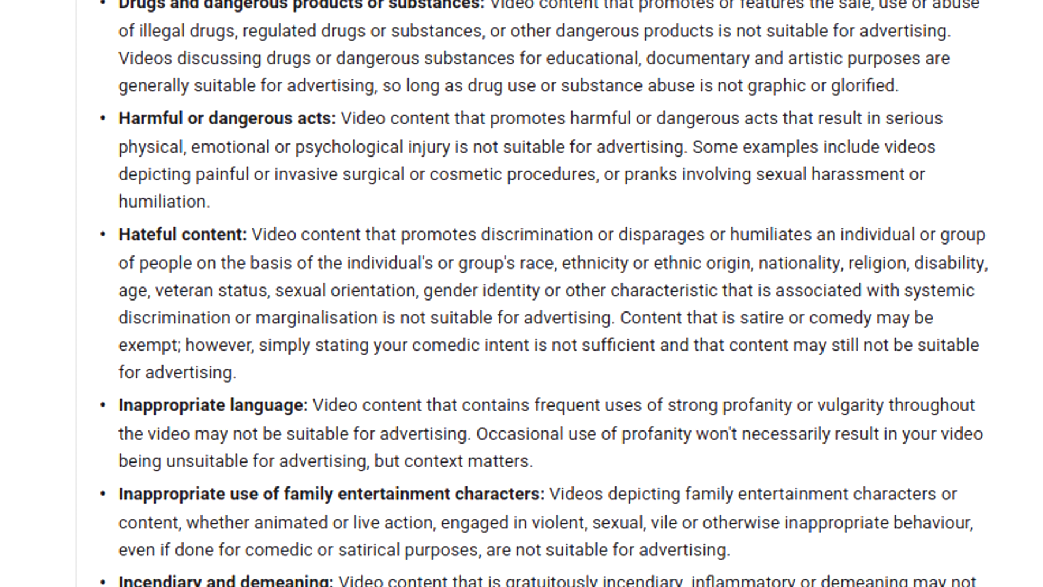
pyautogui.scroll(-3)
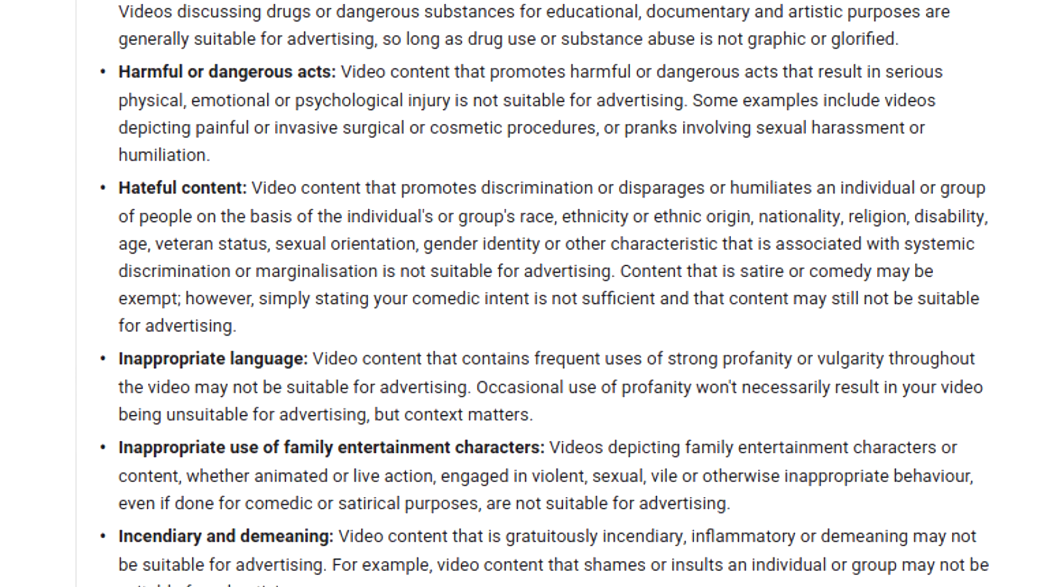
pyautogui.scroll(-3)
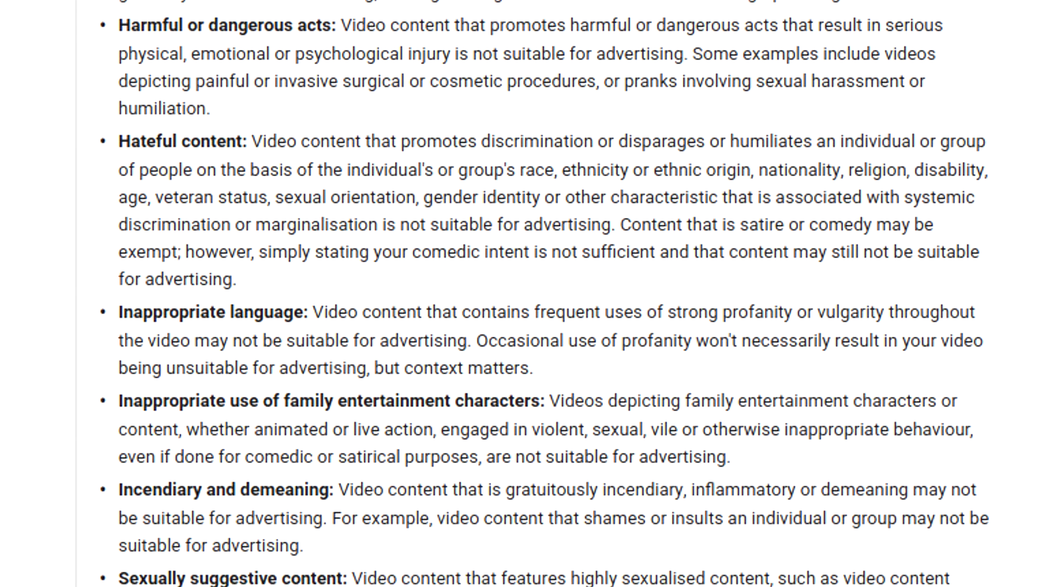
pyautogui.scroll(-3)
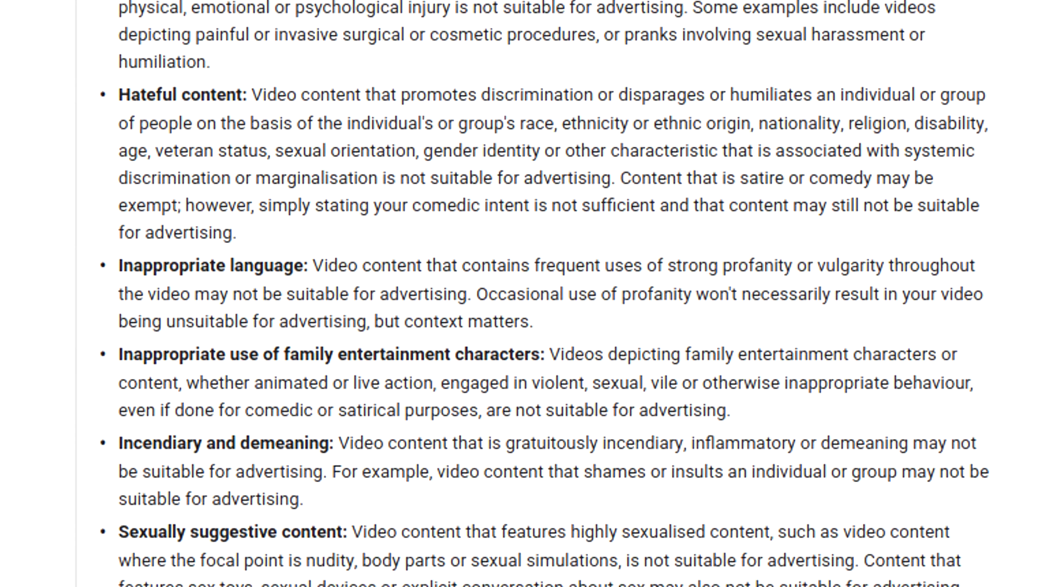
pyautogui.scroll(-3)
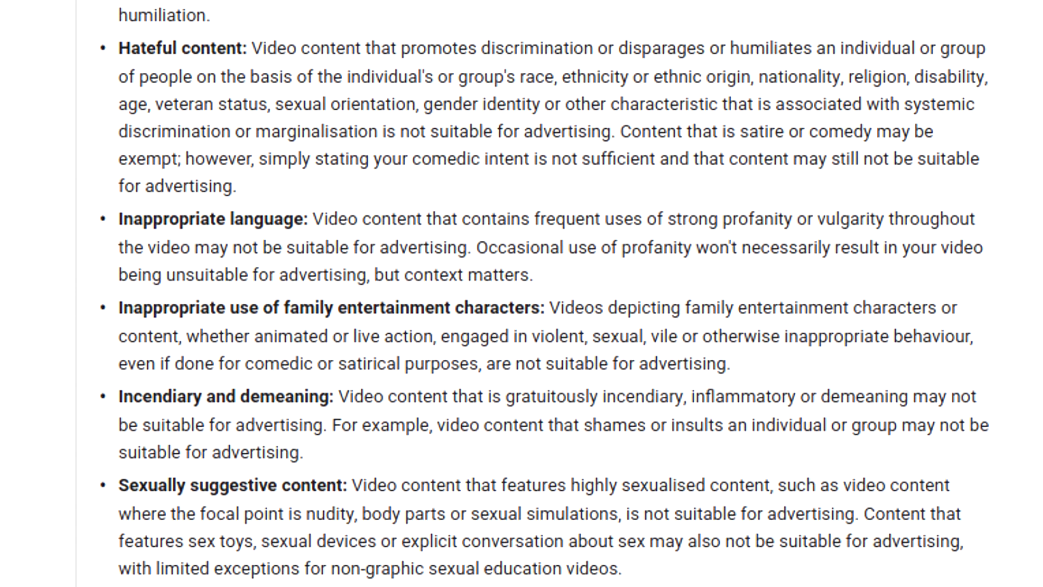
pyautogui.scroll(-3)
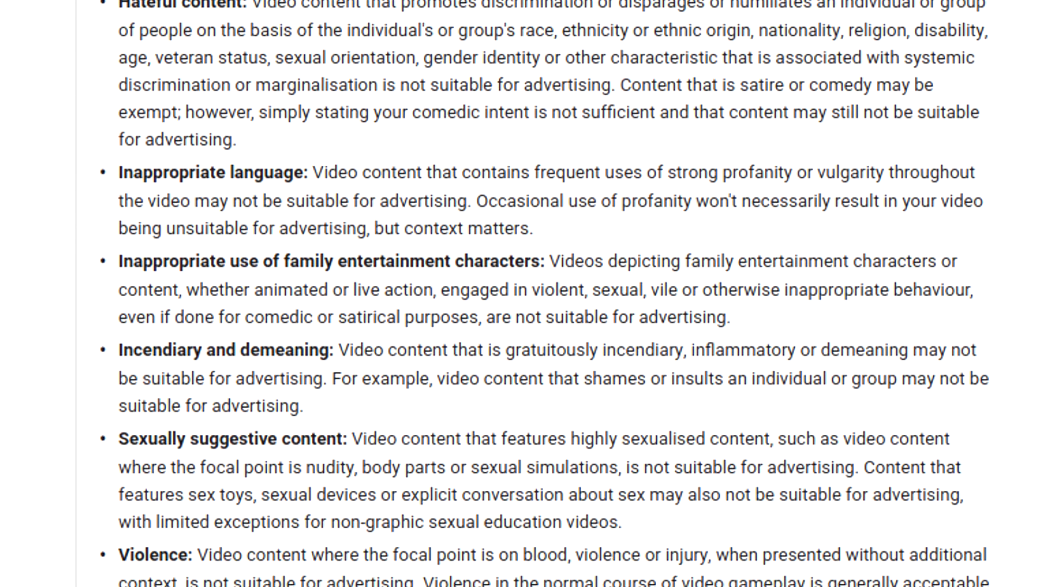
pyautogui.scroll(-3)
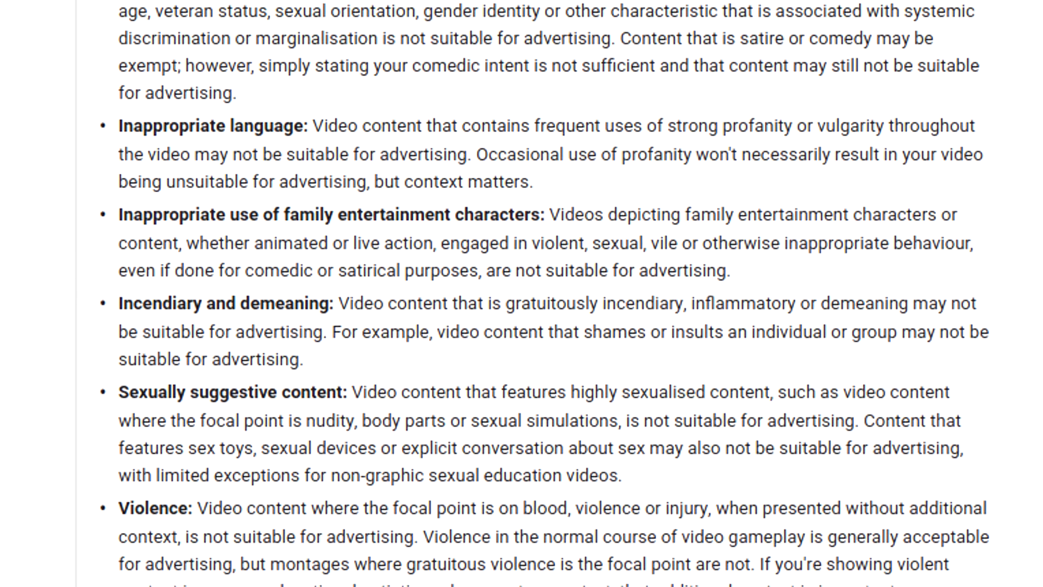
pyautogui.scroll(-3)
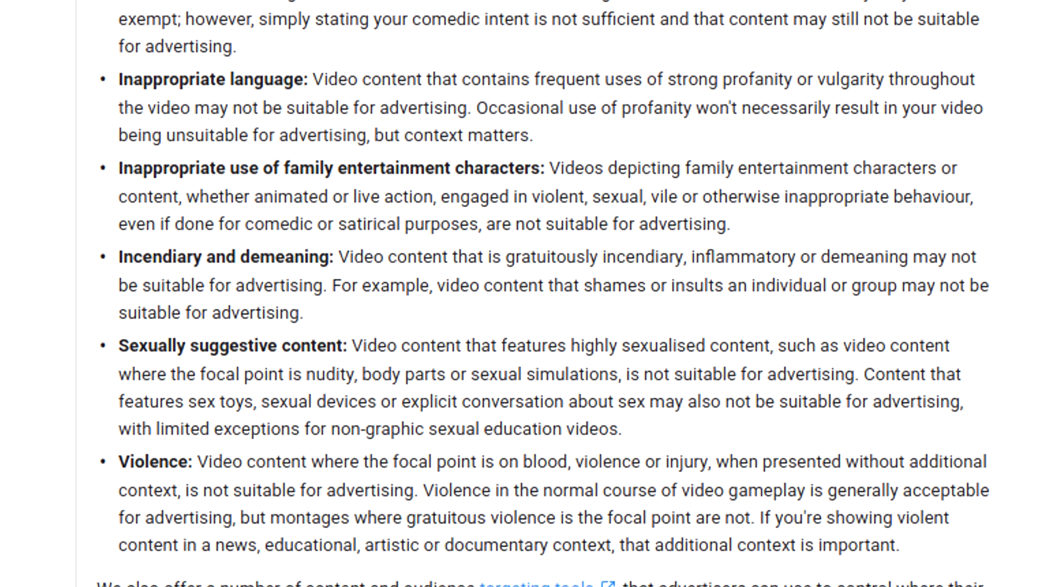
pyautogui.scroll(-3)
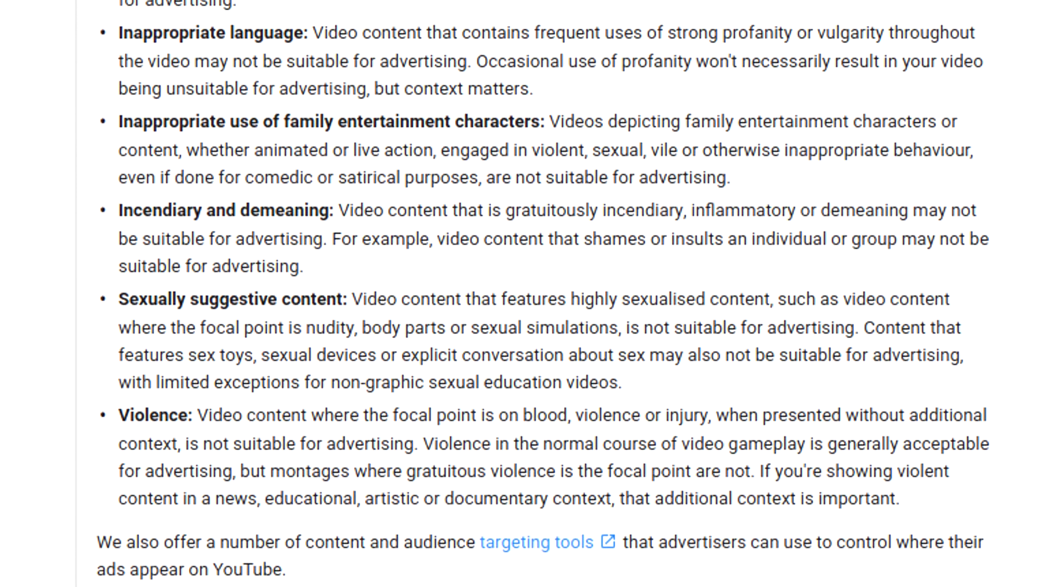
pyautogui.scroll(-3)
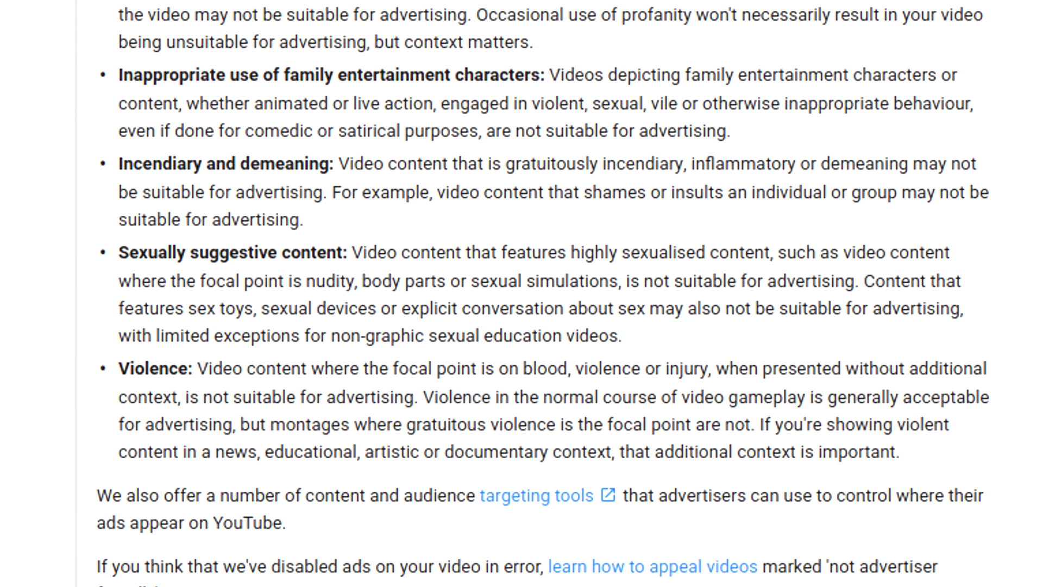
pyautogui.scroll(-3)
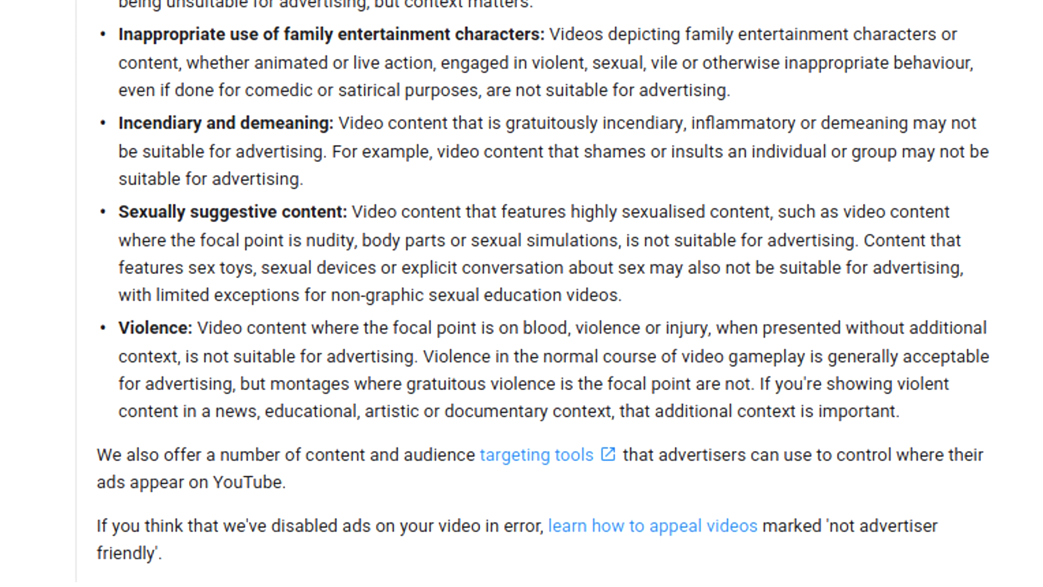